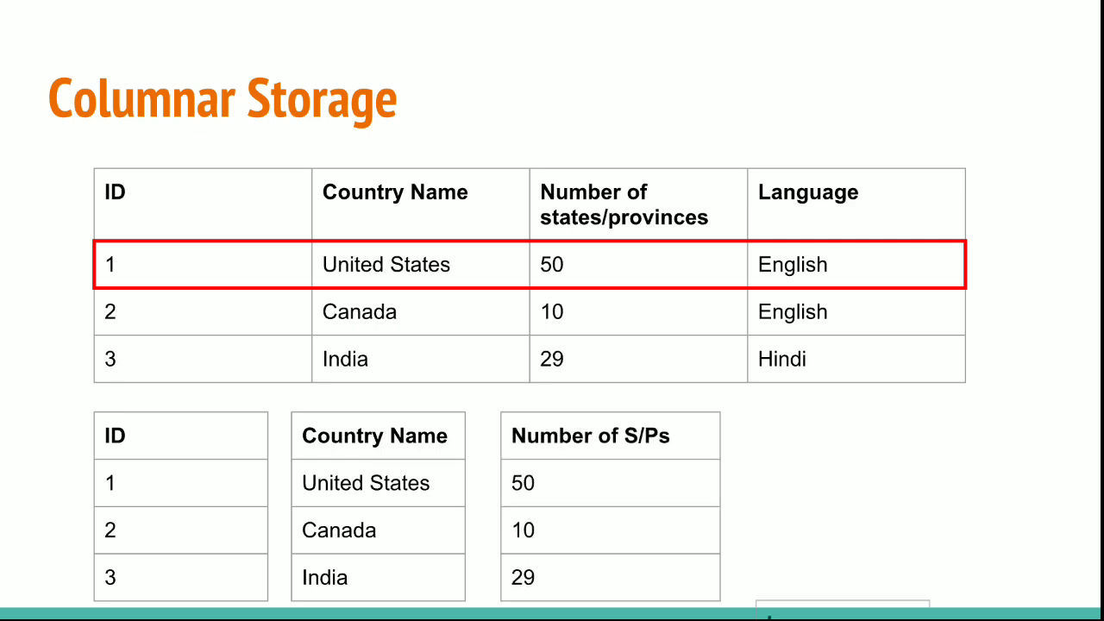
Advance to the slide showing the United States row as one pipe-delimited block
key(Right)
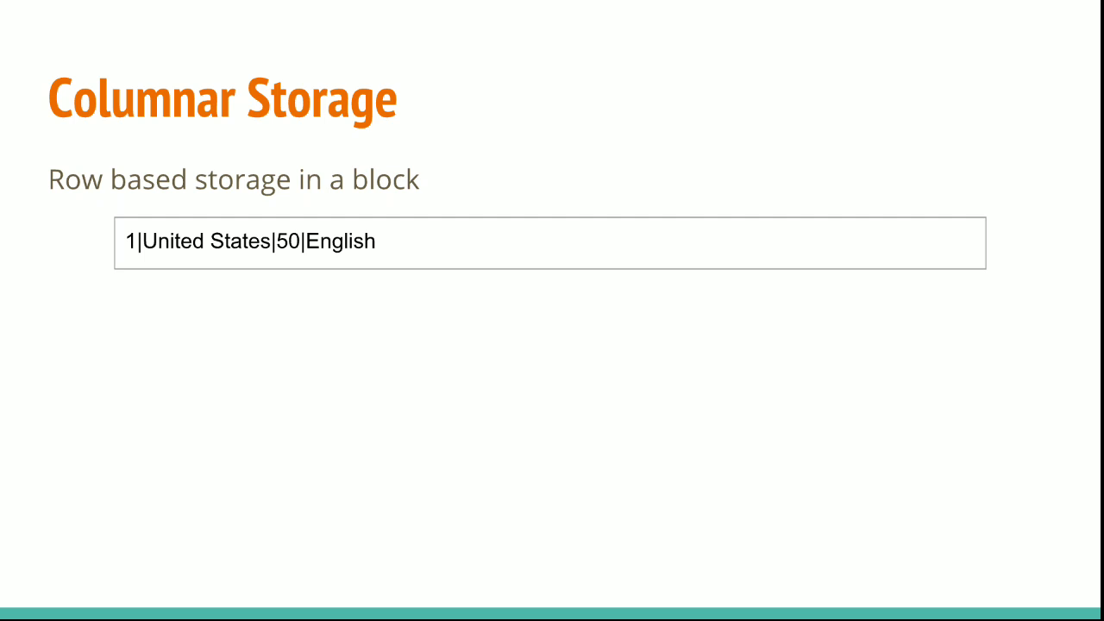